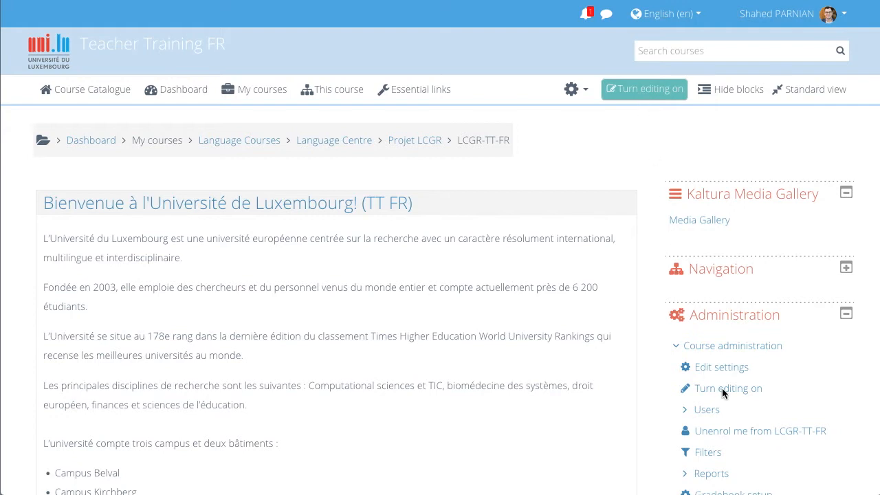
Turn on editing mode for the LCGR-TT-FR course page.
left_click(643, 88)
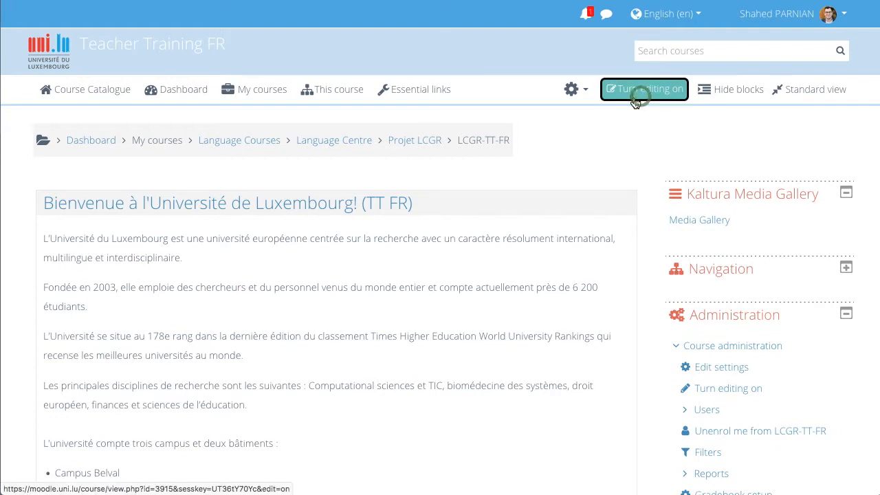
left_click(644, 88)
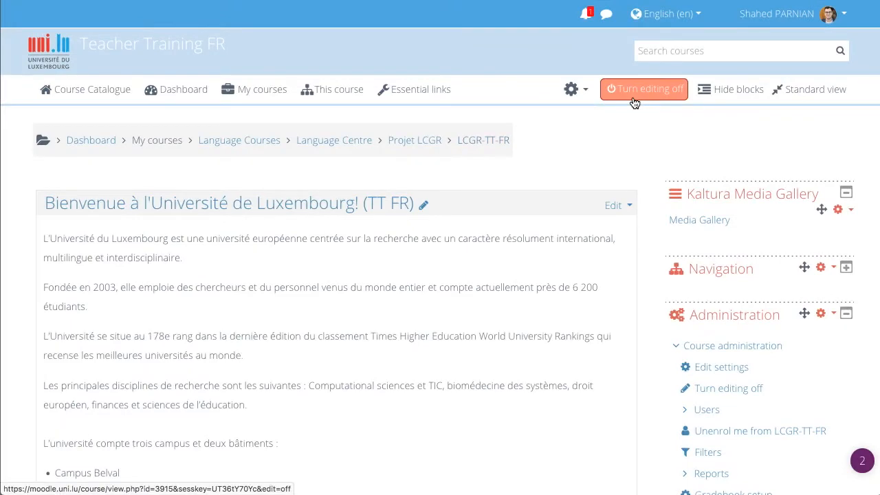
Scroll down the course page to the Activities section.
scroll("down", 3)
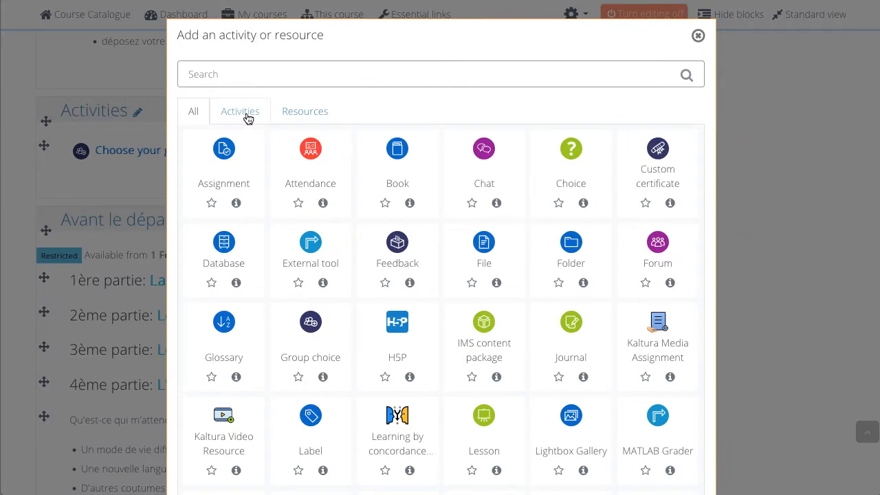
Choose Assignment from the Activities tab of the activity chooser.
left_click(239, 111)
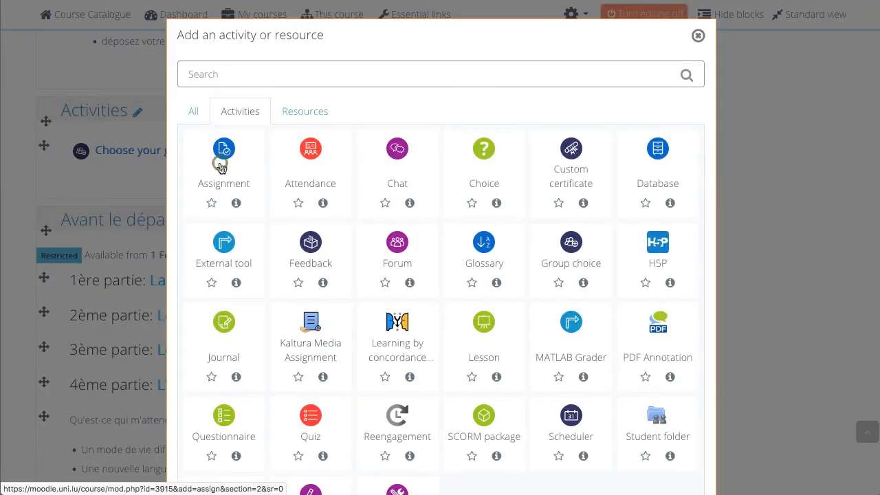
left_click(223, 149)
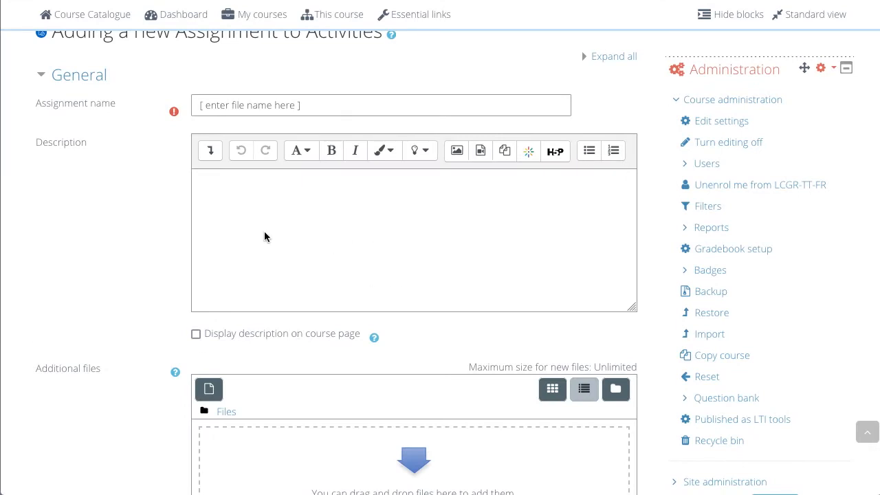
Enter 'This is the submission point for your reflective essay.' as the description.
left_click(265, 233)
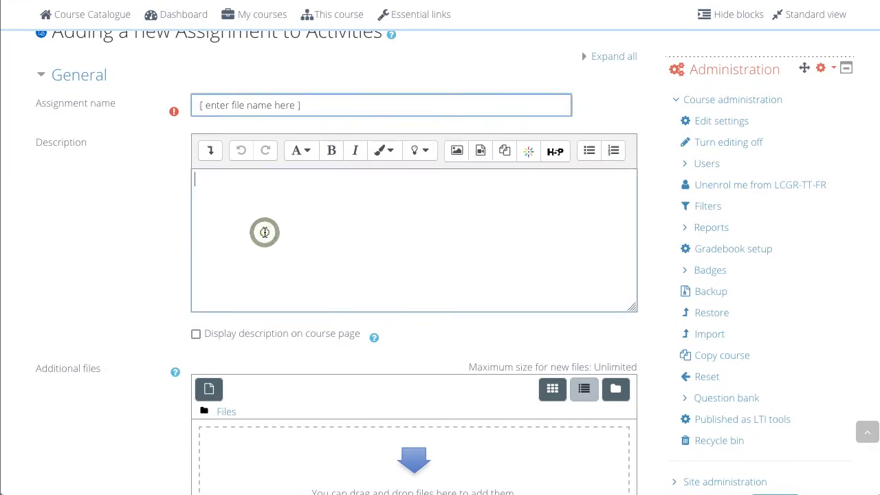
left_click(265, 233)
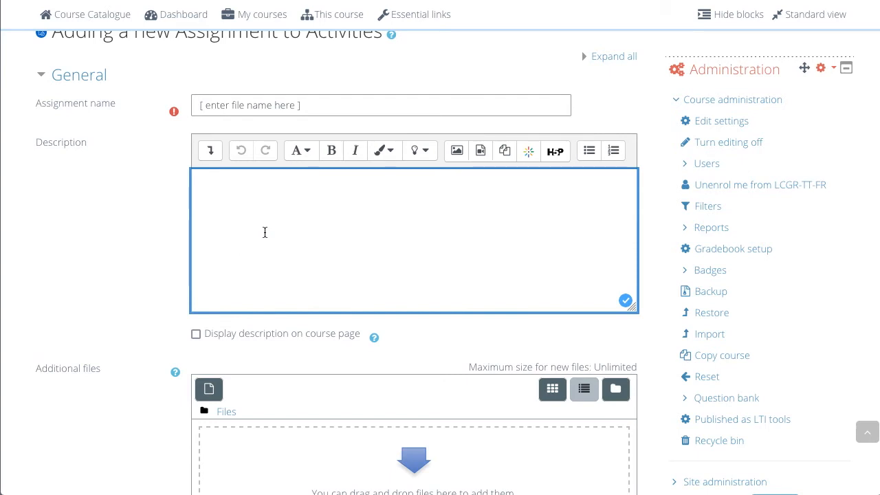
type("This is the submission point for your reflective essay.")
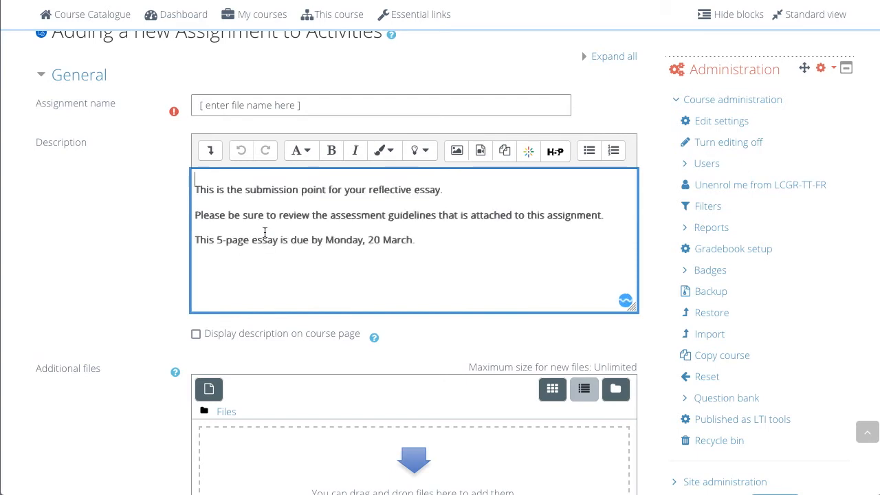
scroll("down", 3)
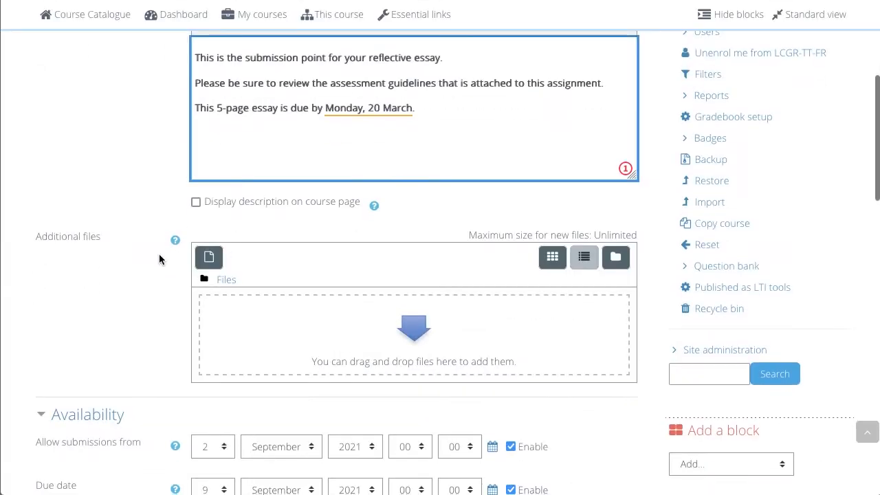
scroll("down", 3)
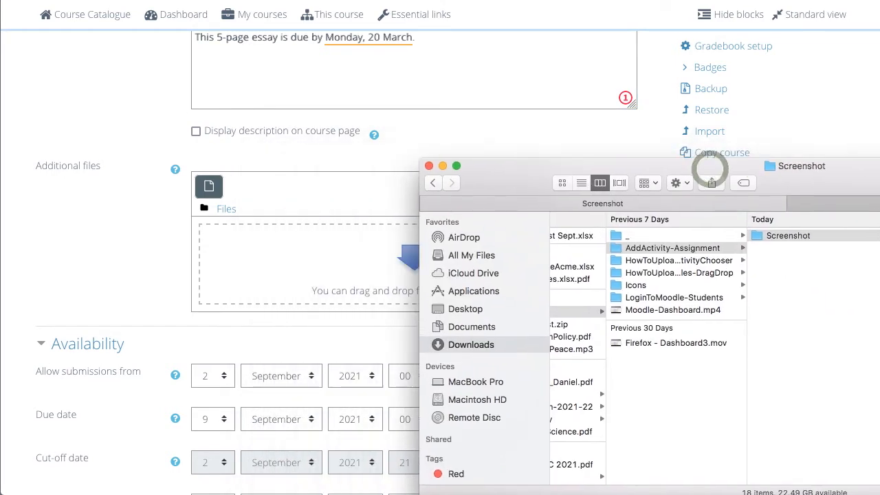
left_click(428, 166)
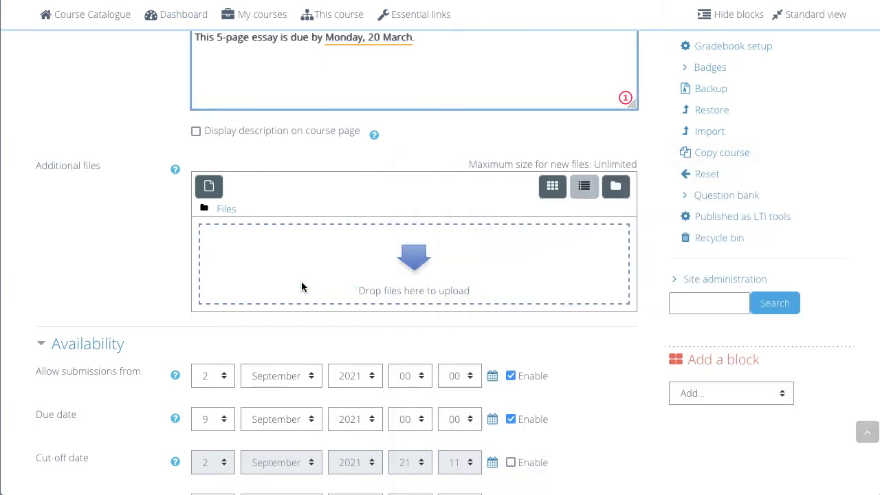
scroll("down", 3)
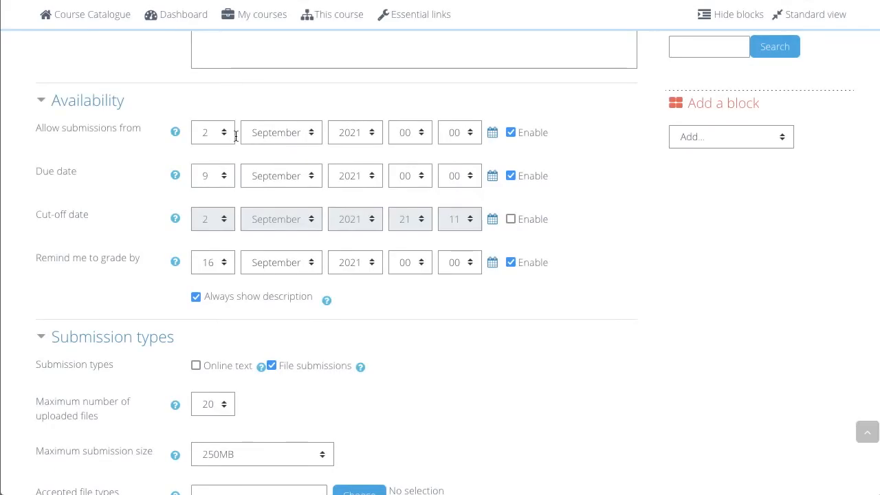
mouse_move(184, 140)
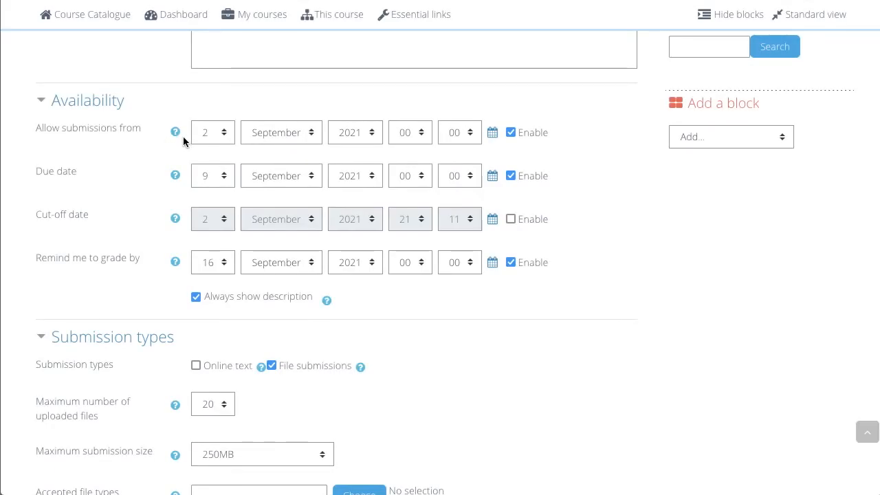
mouse_move(408, 184)
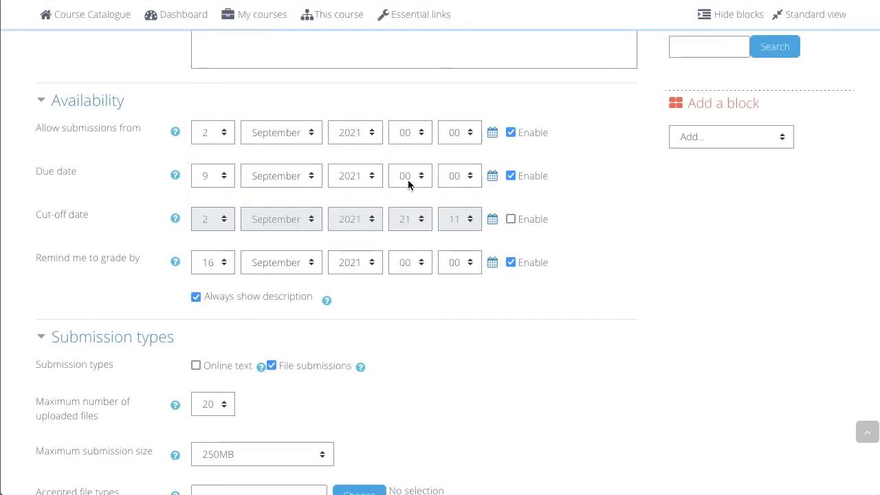
mouse_move(421, 186)
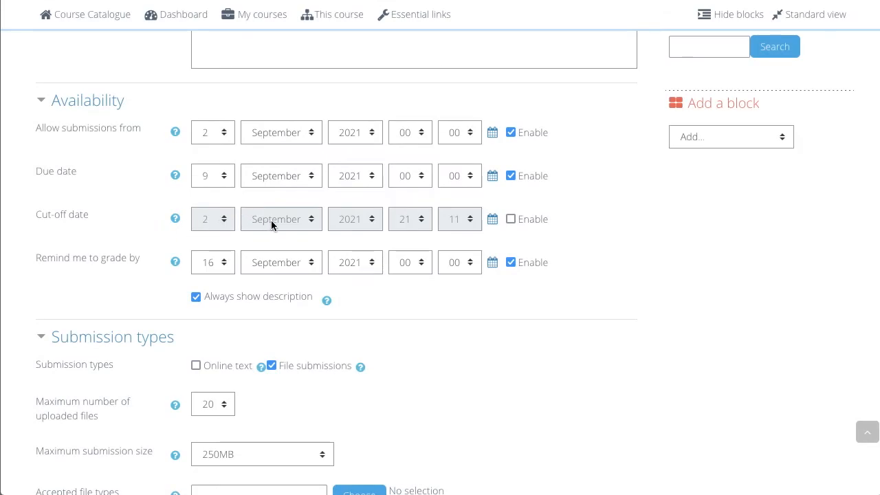
mouse_move(290, 225)
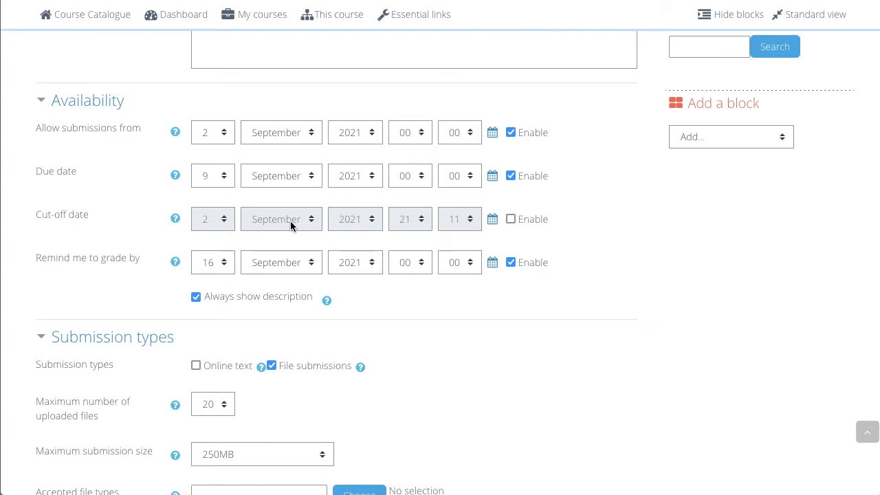
scroll("down", 3)
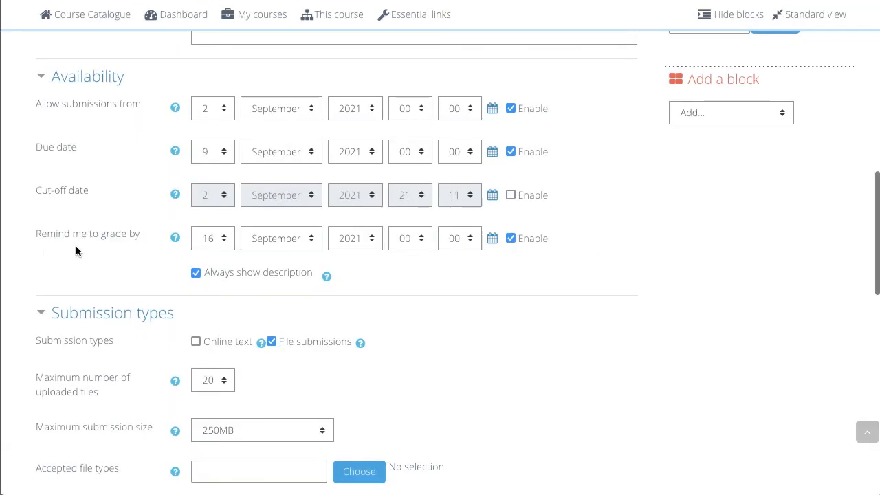
mouse_move(164, 252)
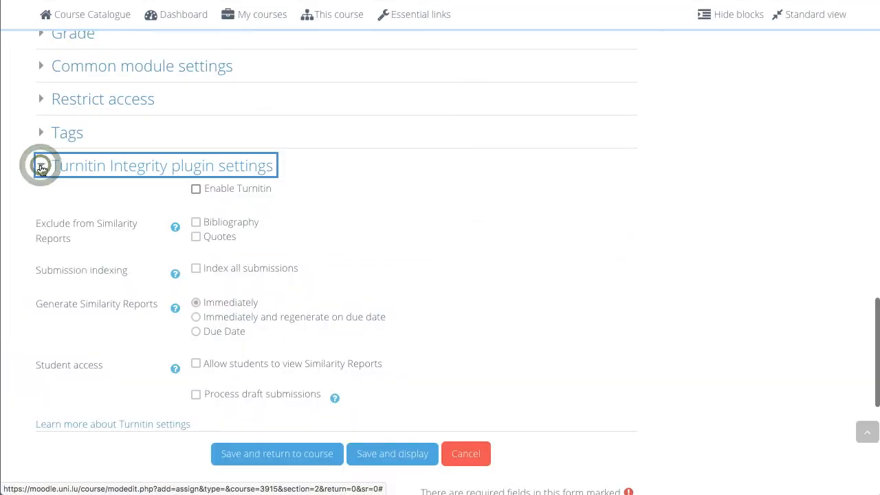
Enable Turnitin under Turnitin Integrity plugin settings and save, returning to the course.
left_click(41, 165)
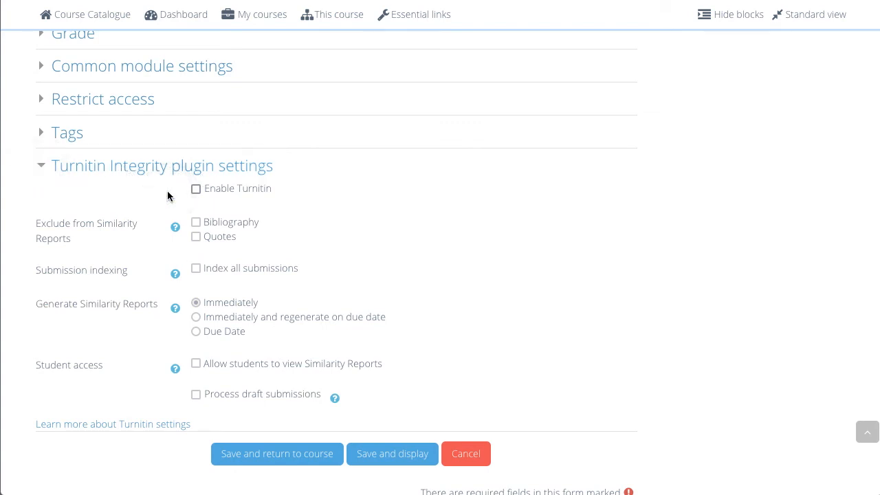
left_click(196, 188)
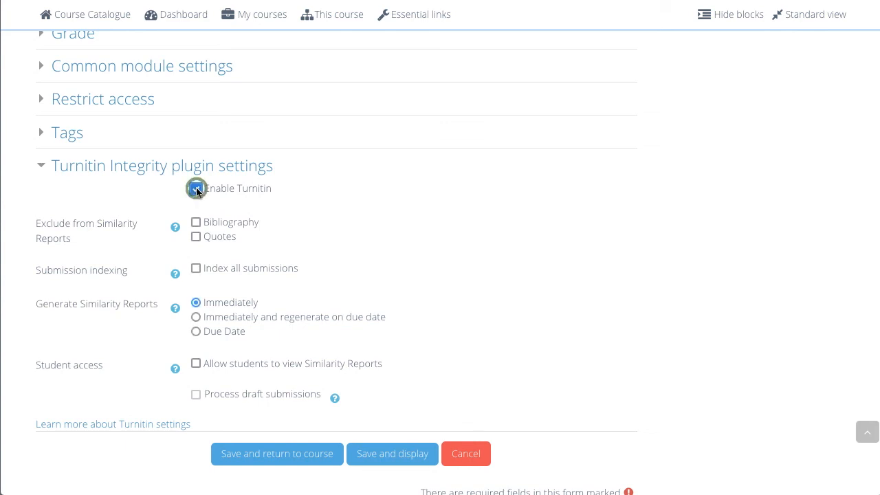
left_click(196, 188)
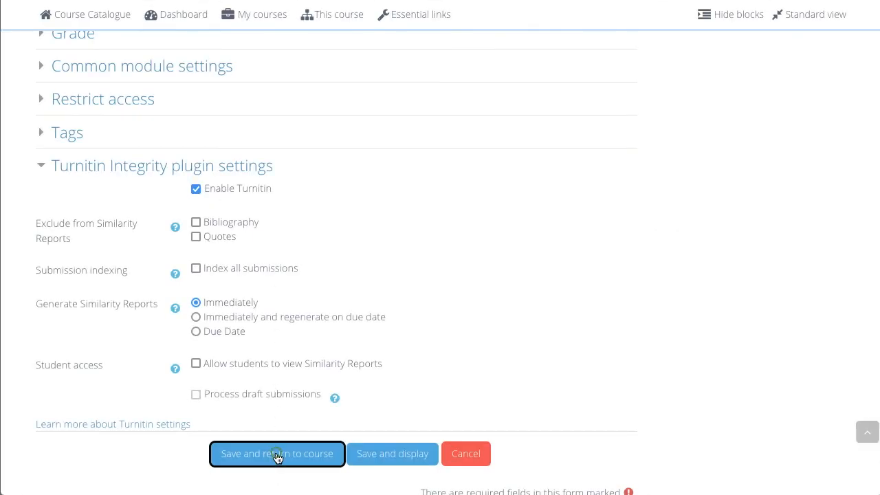
left_click(276, 453)
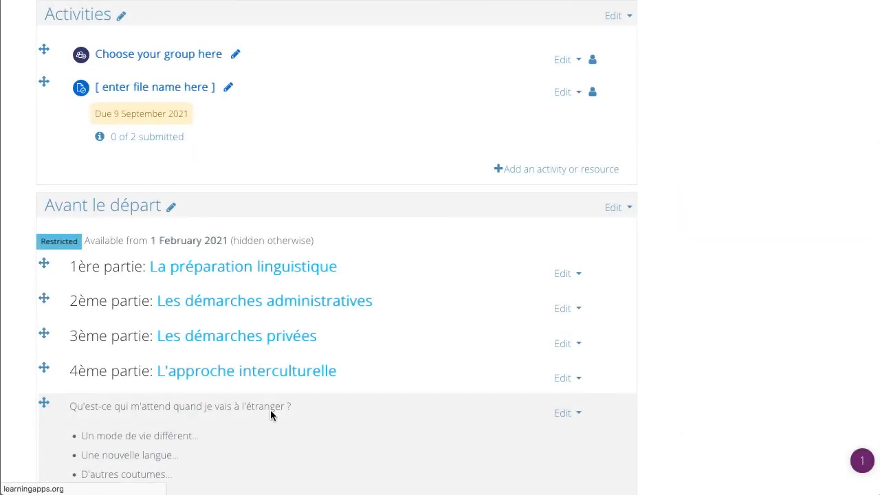